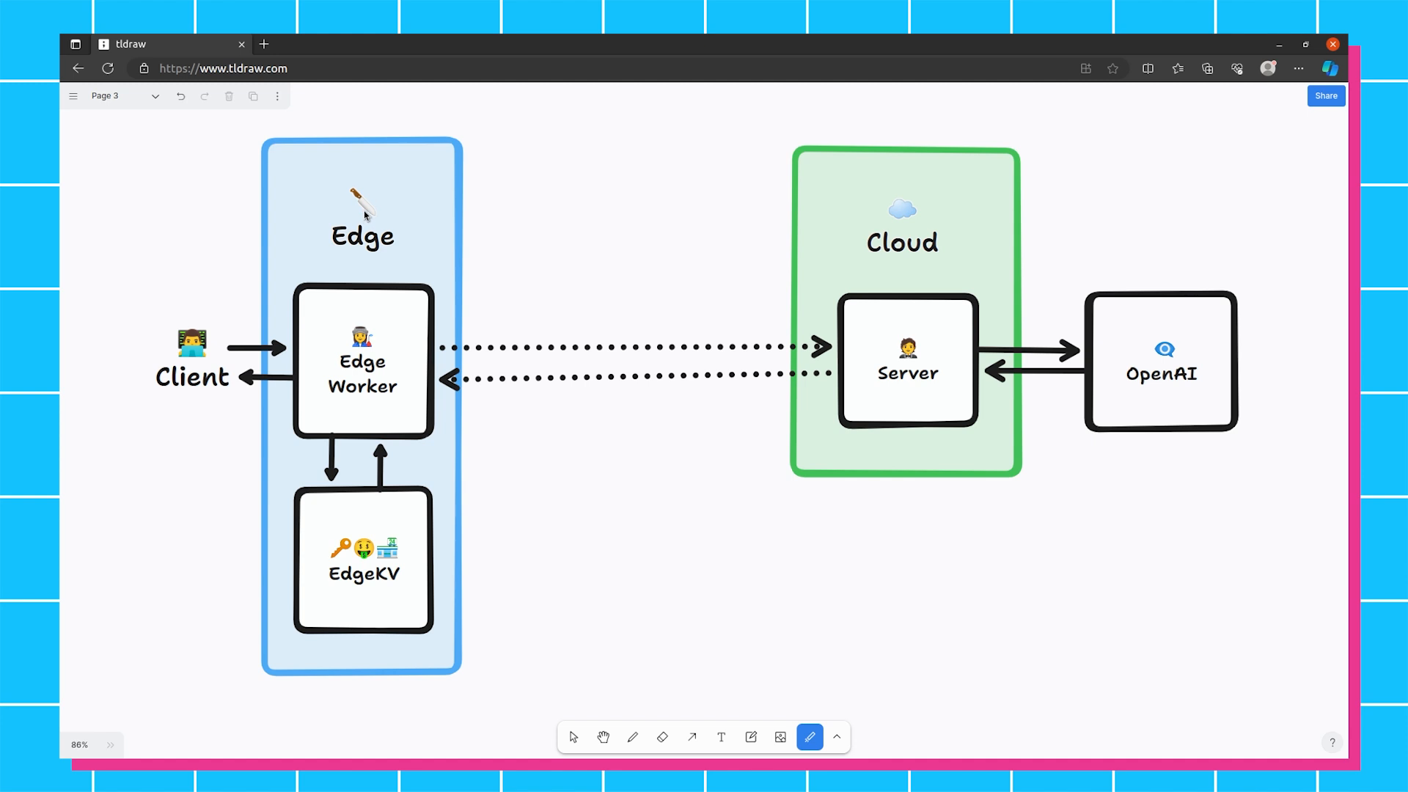
{"action": "mouse_move", "coordinate": [367, 216]}
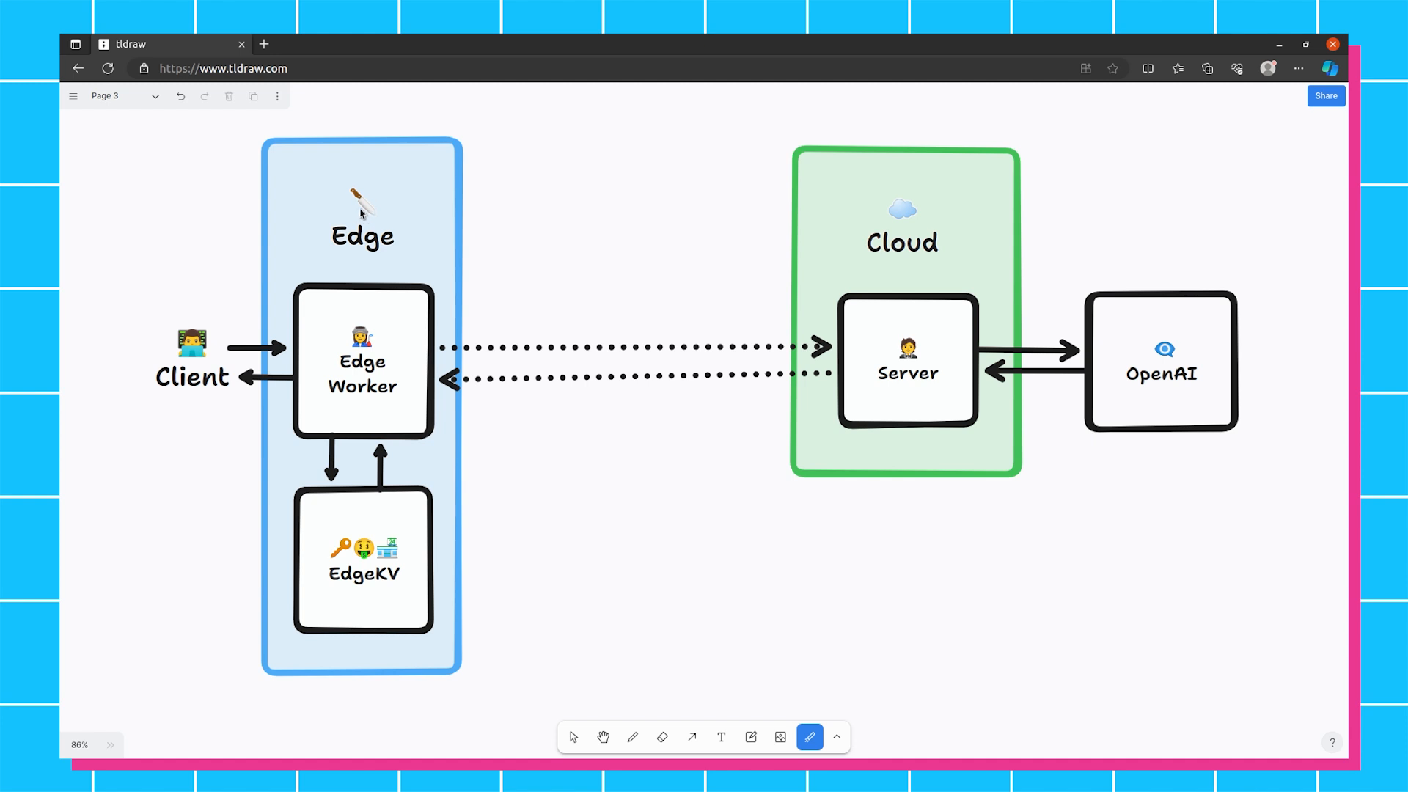